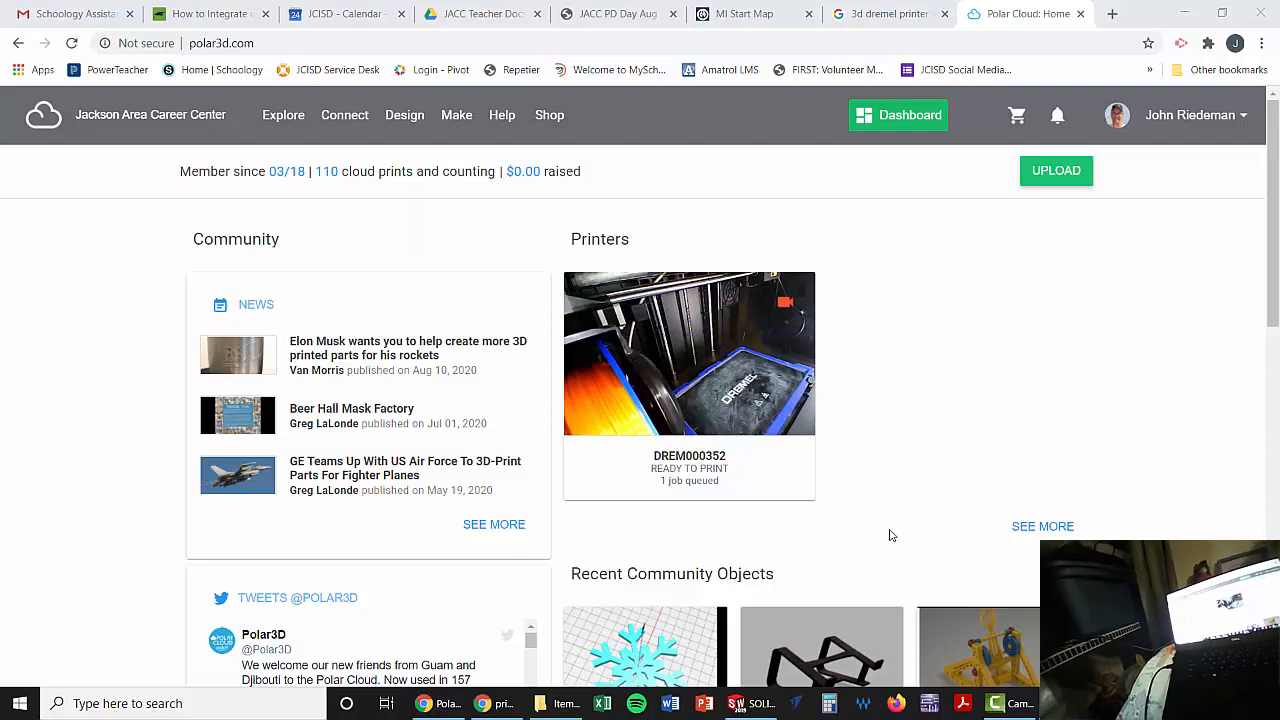
mouse_move(888, 460)
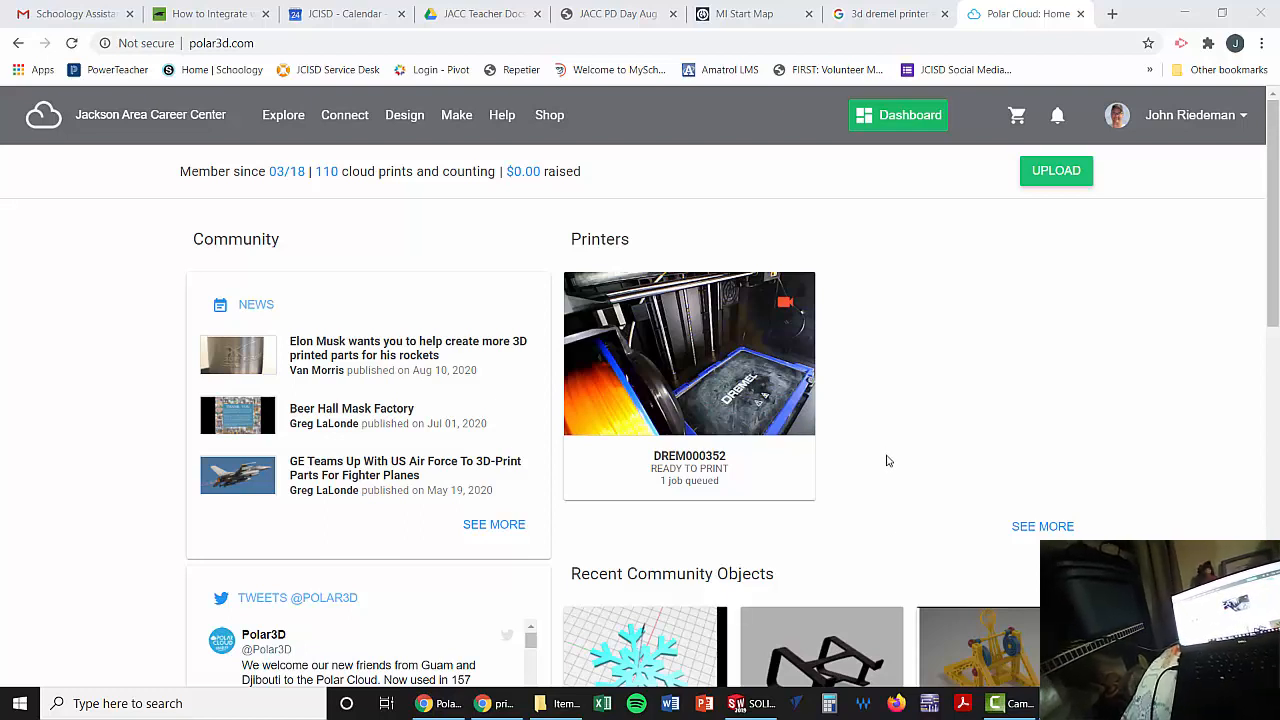
mouse_move(1052, 188)
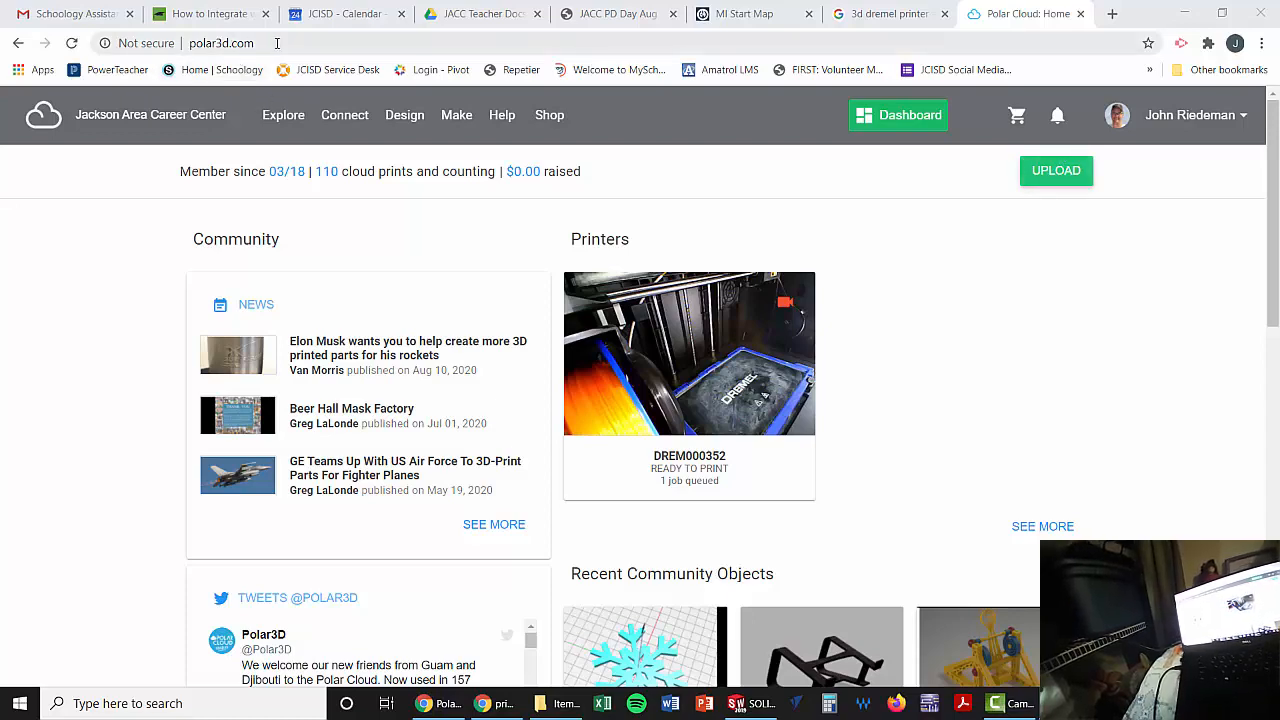
- Upload Holder for Camera.STL as a new object via the upload drop area
left_click(1056, 170)
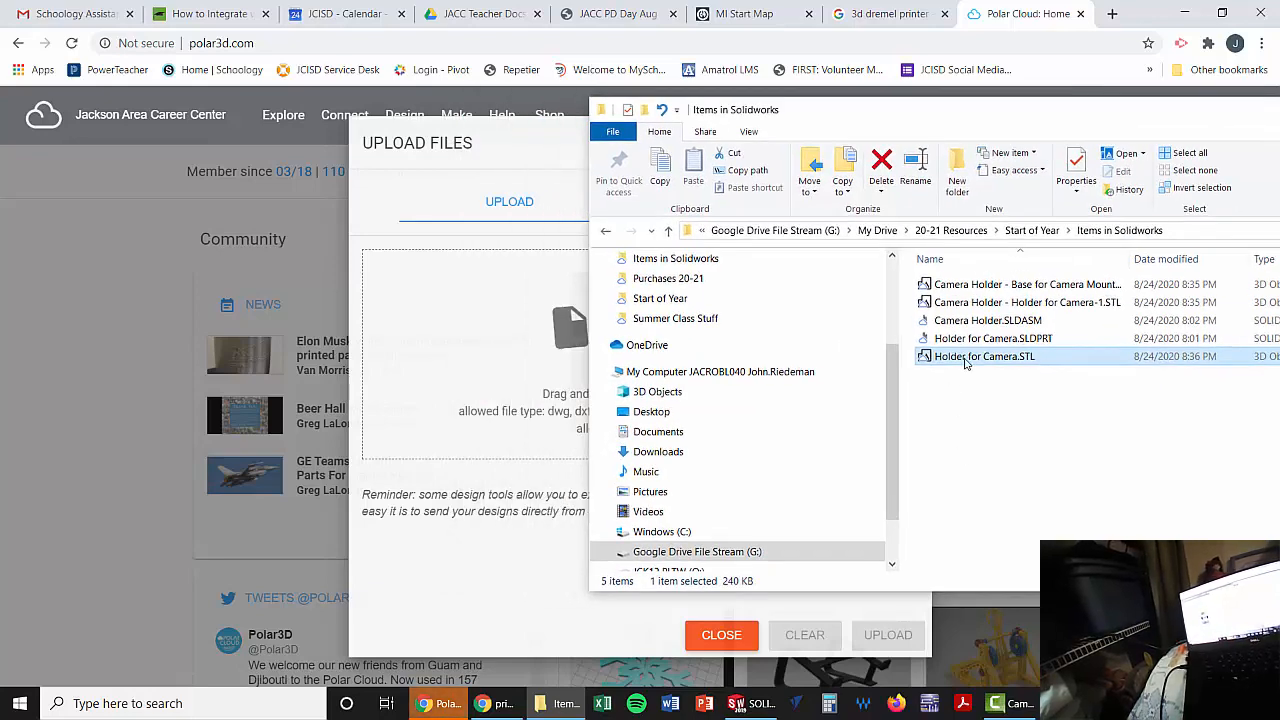
left_click_drag(984, 356, 464, 330)
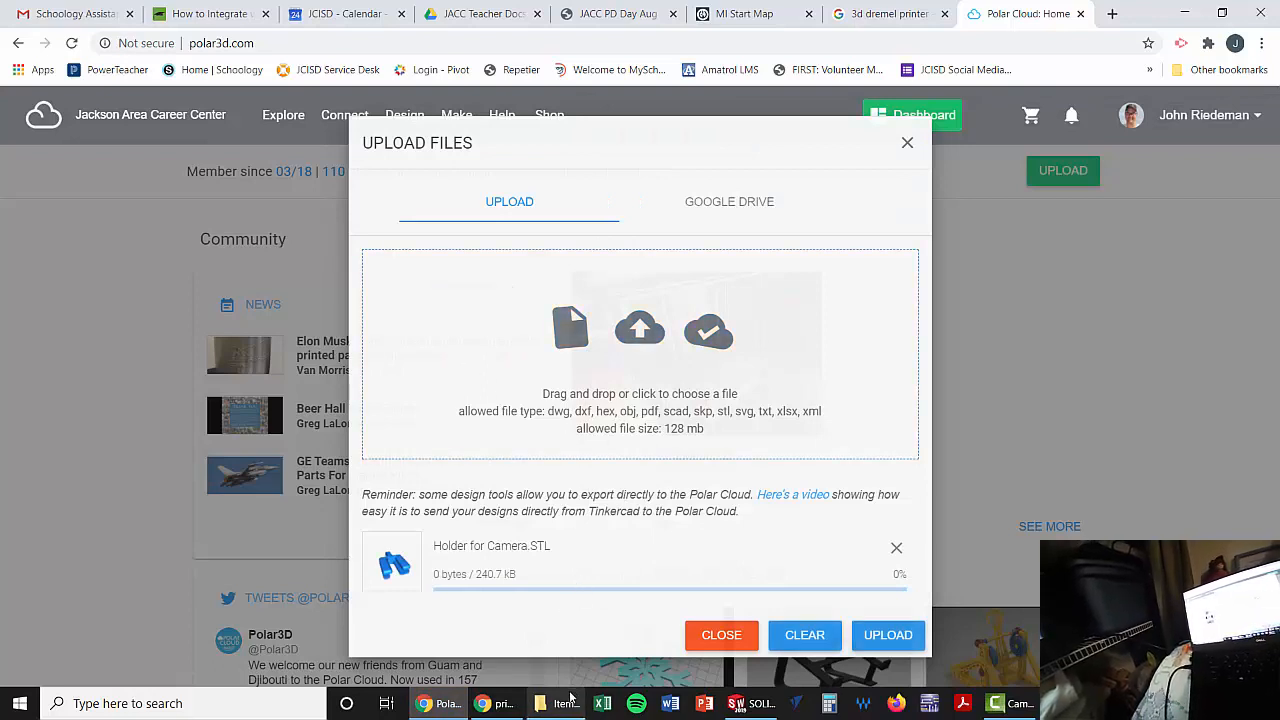
left_click(888, 636)
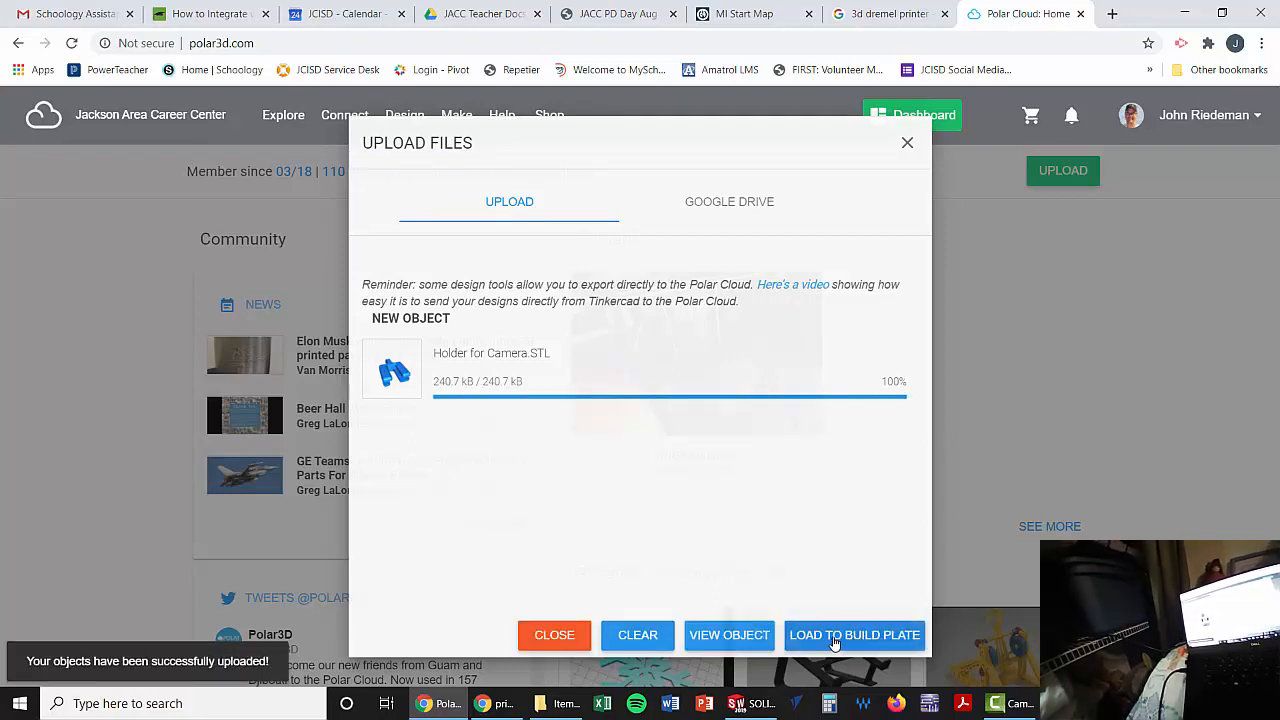
- Load the uploaded camera holder model onto the DREM000352 build plate
left_click(854, 636)
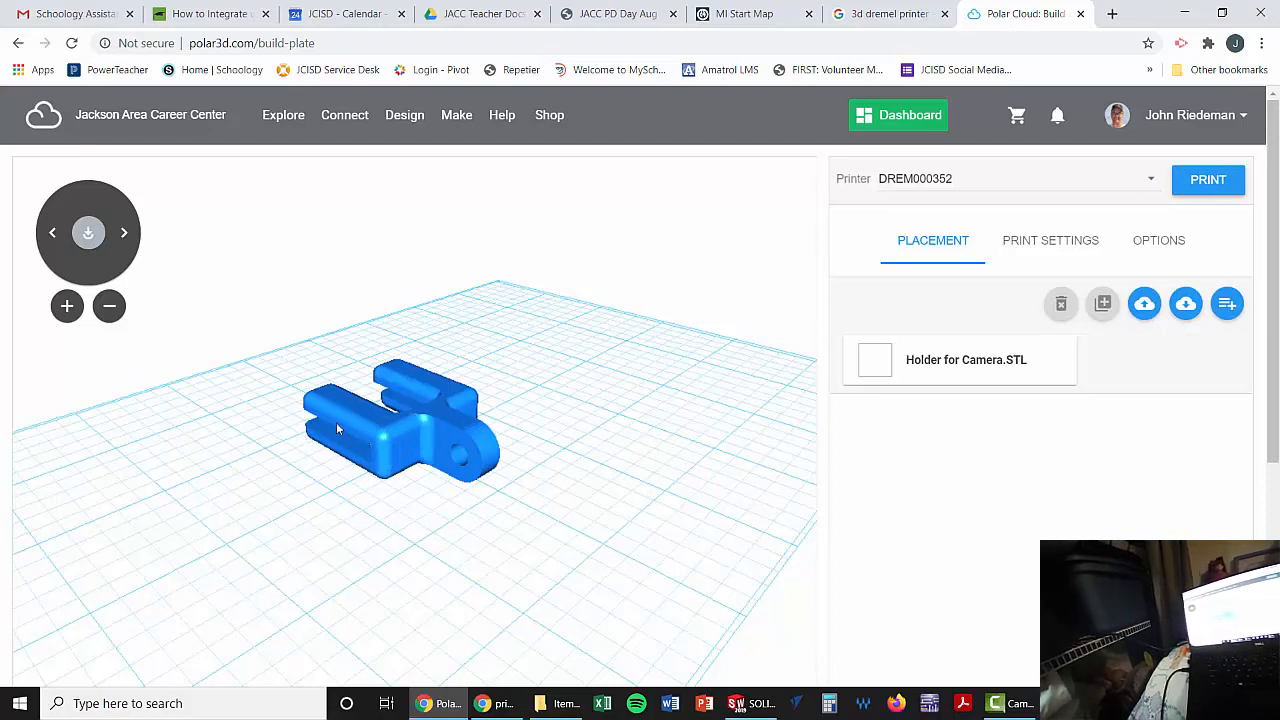
mouse_move(1044, 360)
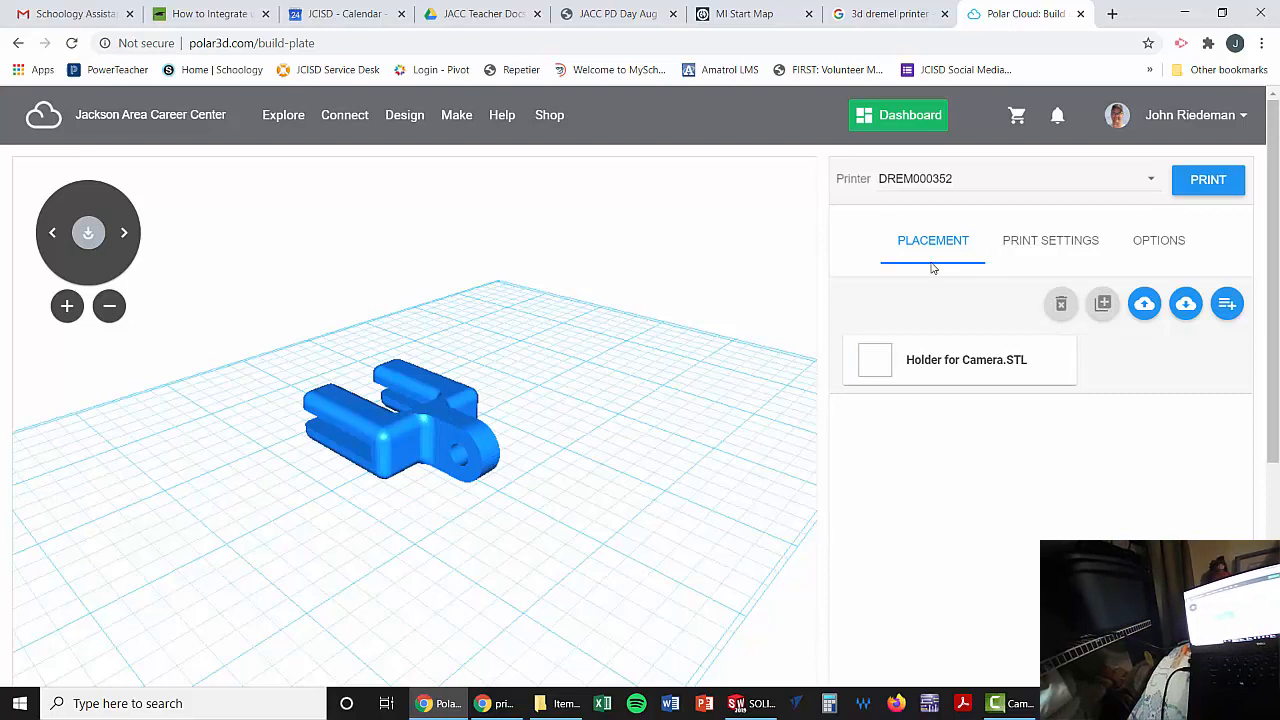
mouse_move(416, 448)
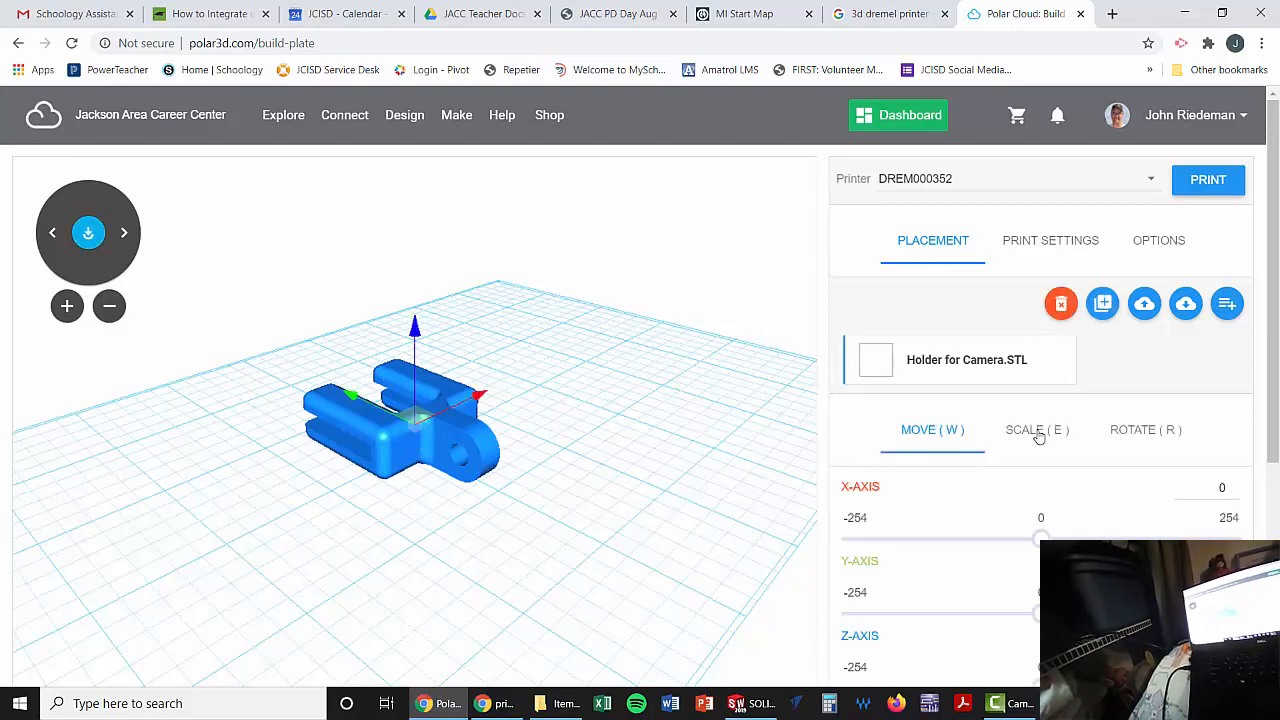
- Review Scale and Rotate controls, then show the job's PLA 0.30mm draft print settings
left_click(1036, 430)
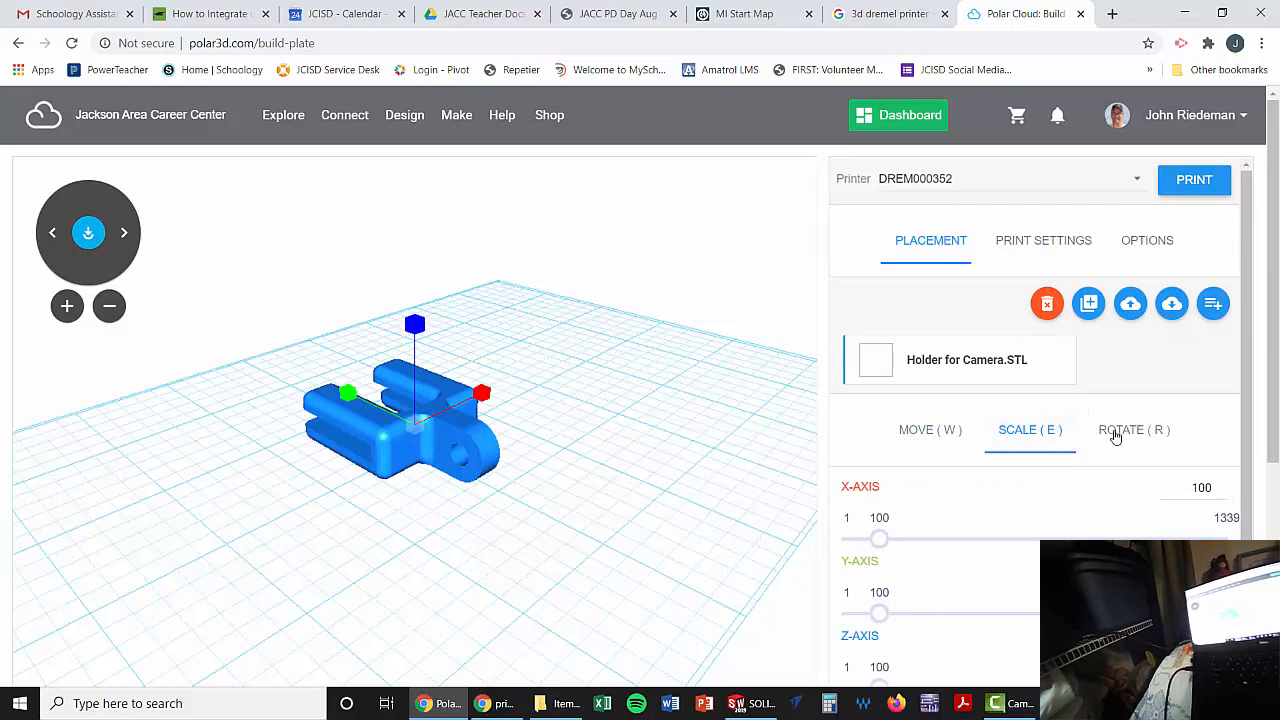
left_click(1132, 430)
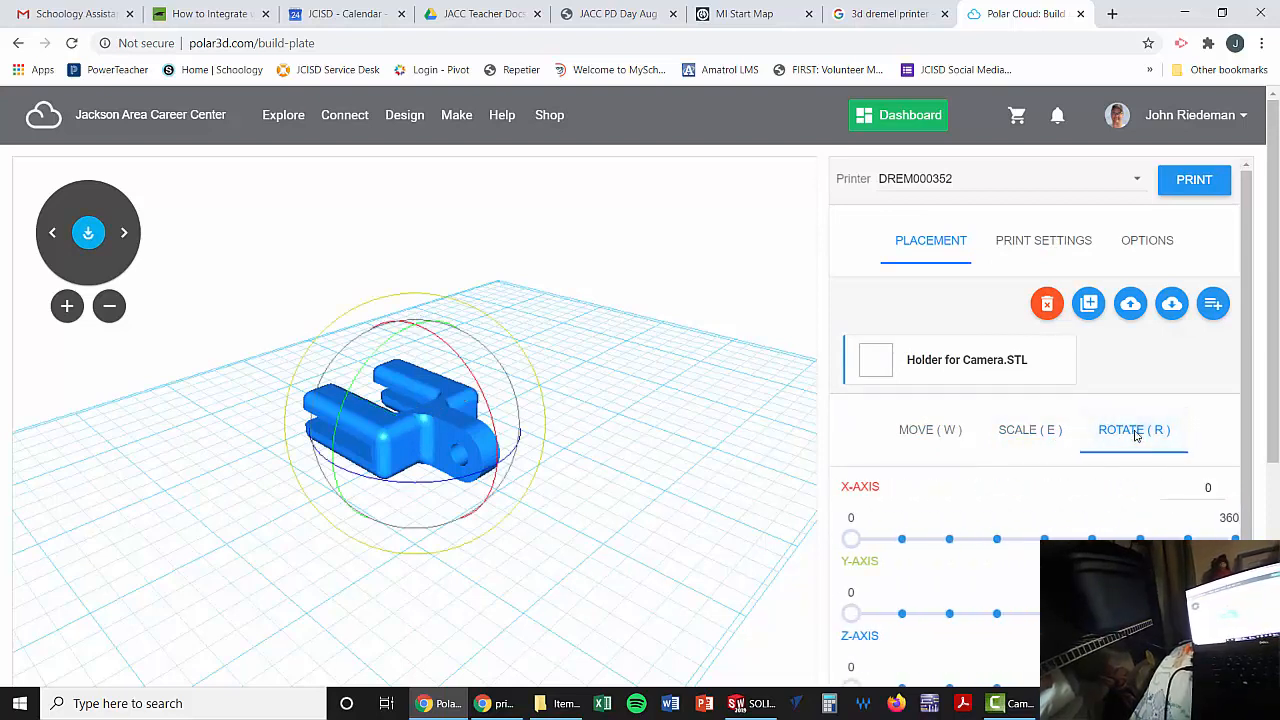
mouse_move(1010, 292)
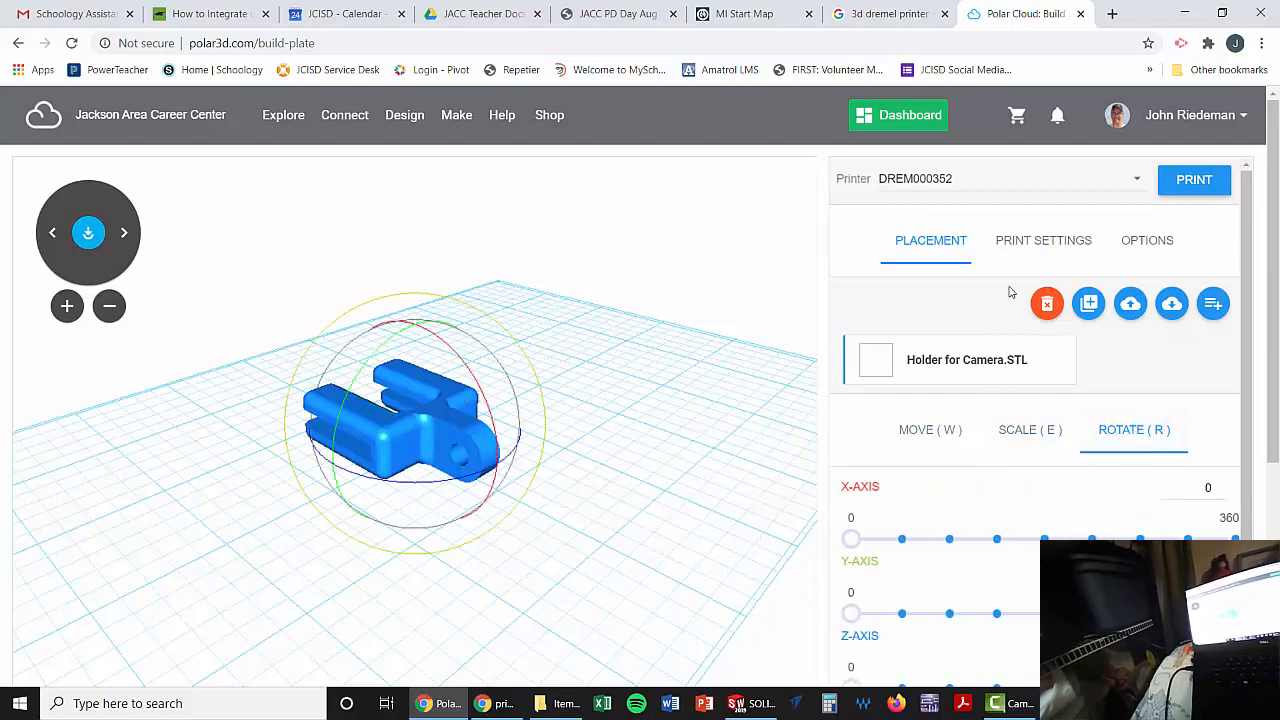
left_click(1044, 240)
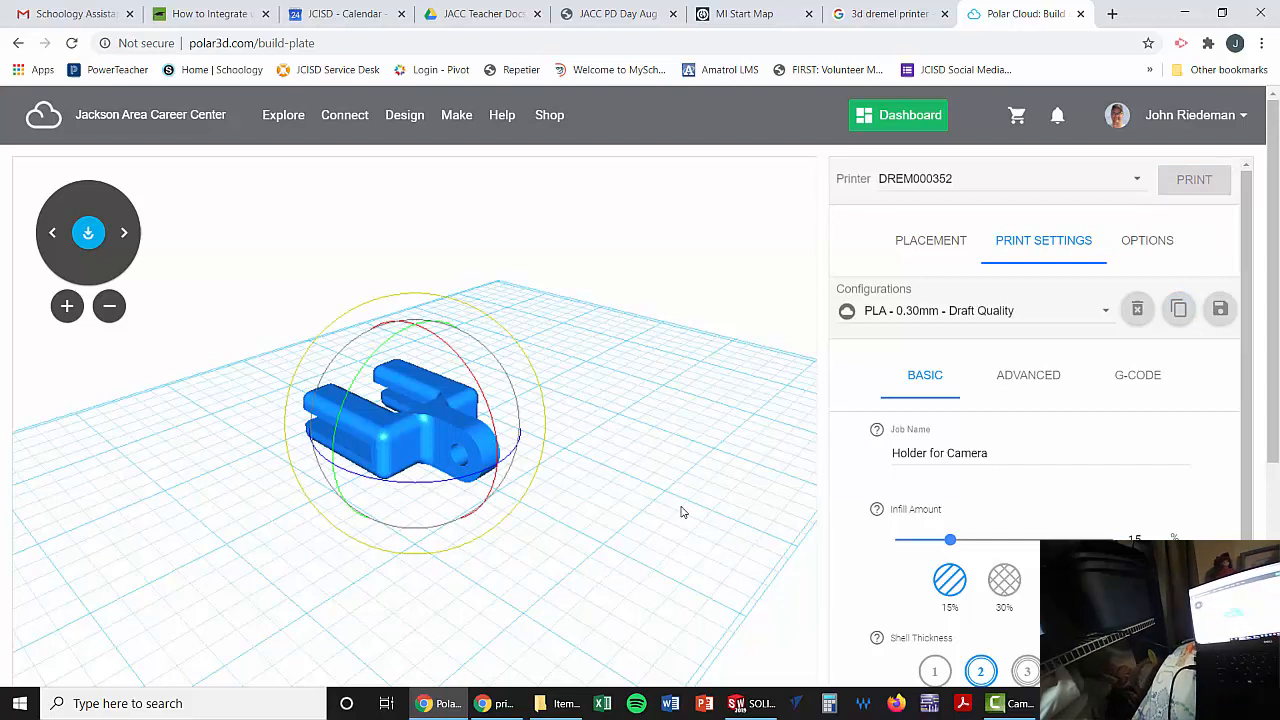
mouse_move(442, 424)
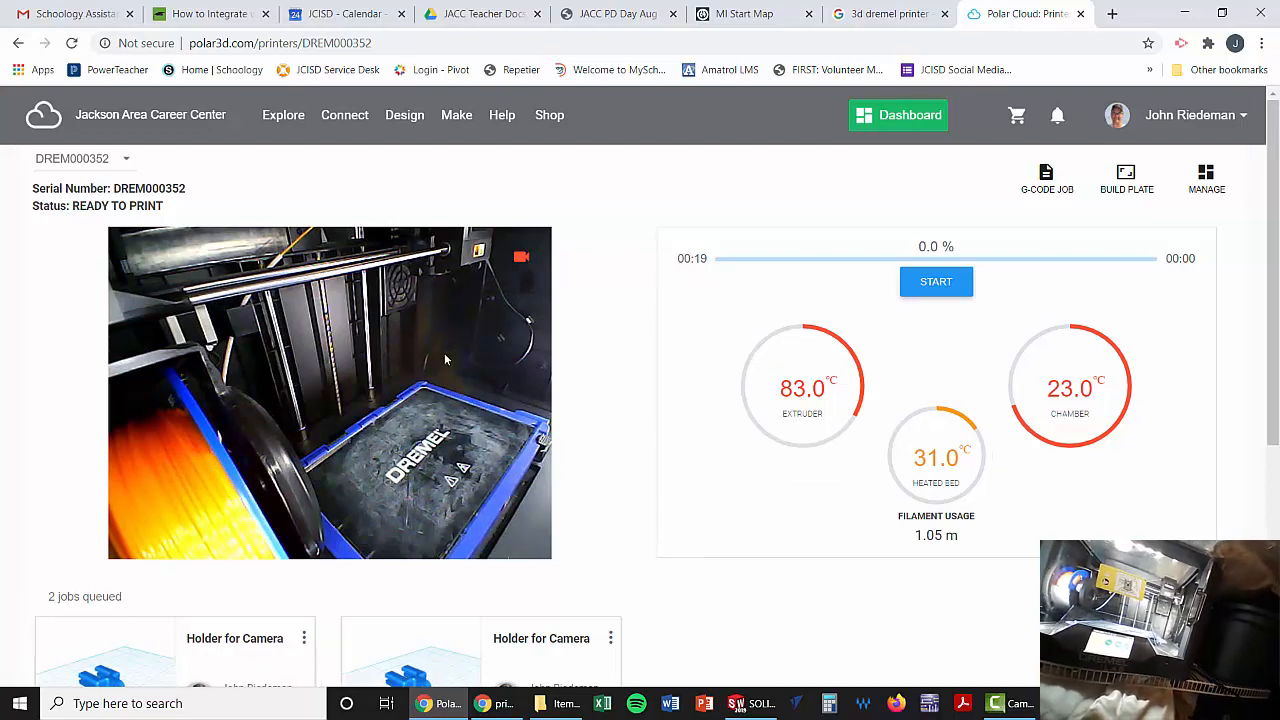
mouse_move(936, 280)
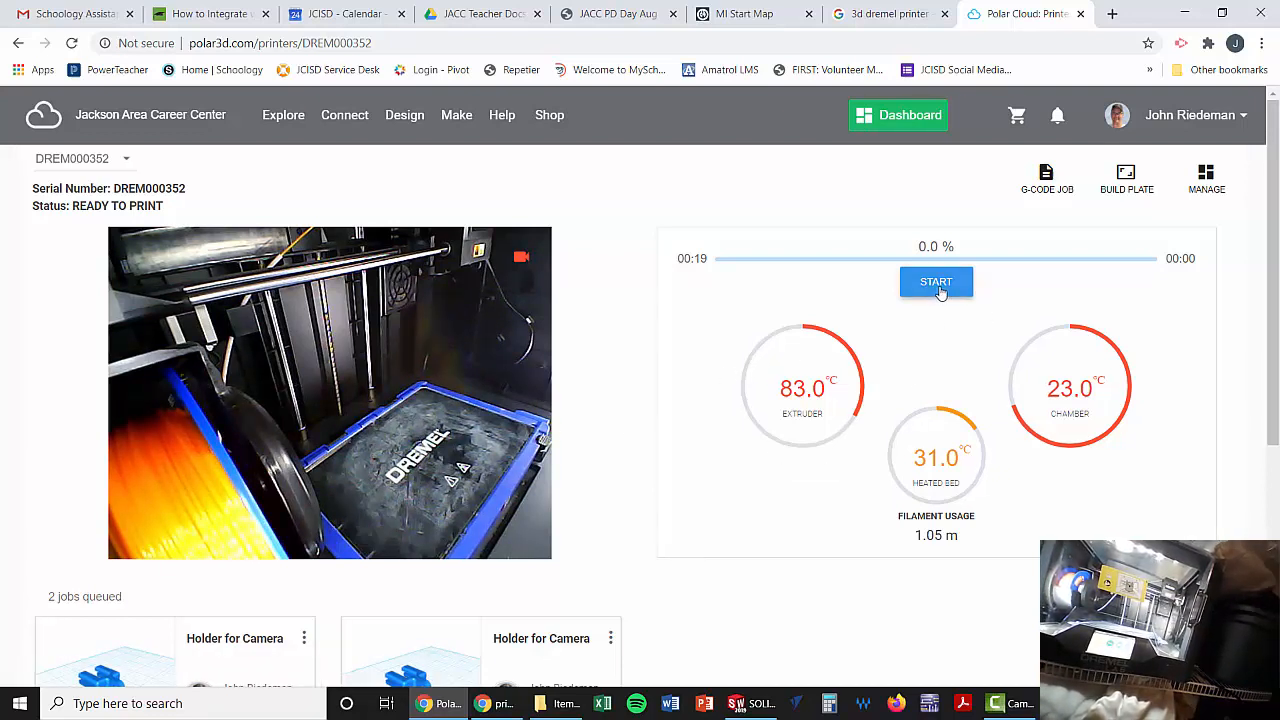
- Start the queued Holder for Camera job on DREM000352 and check slicing completed
left_click(936, 280)
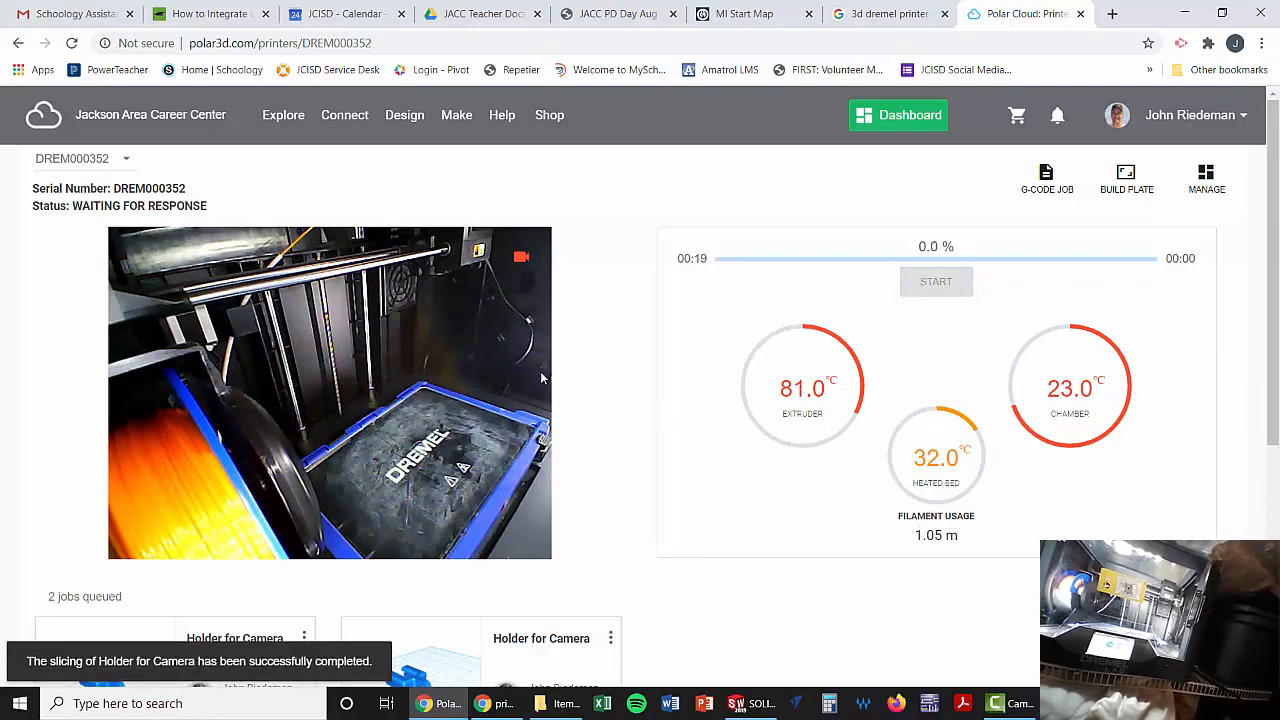
scroll("down", 3)
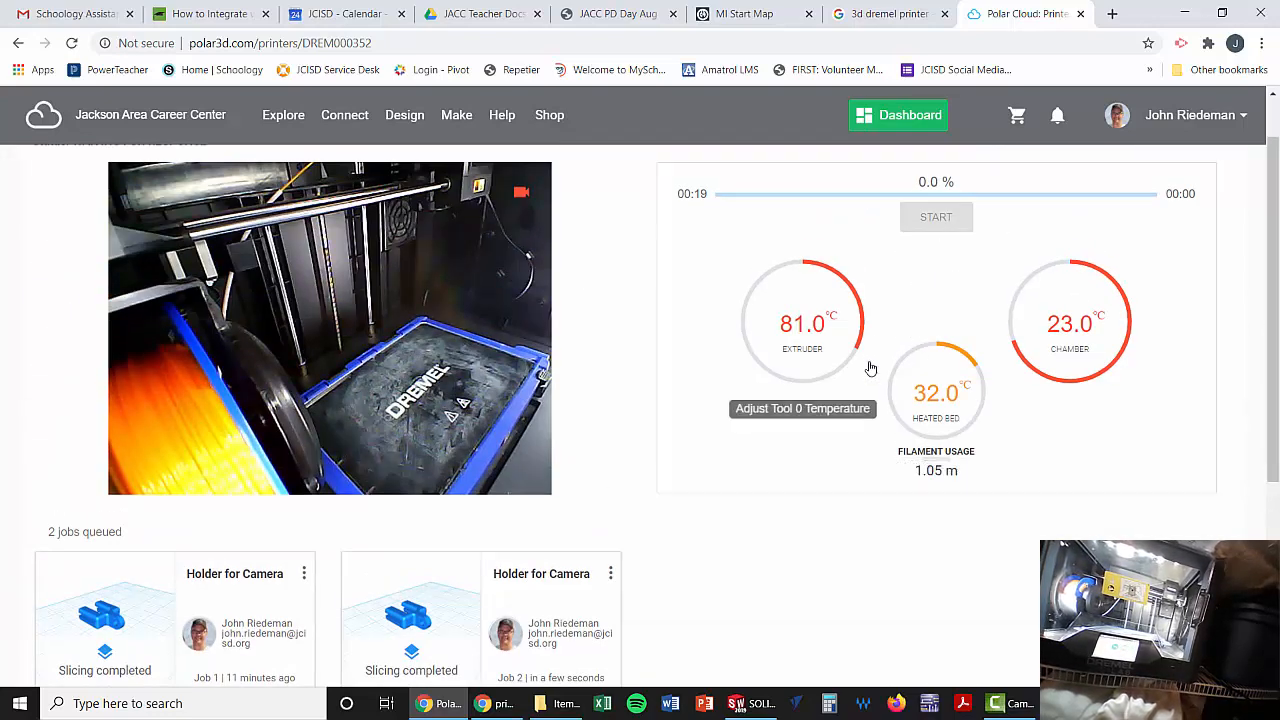
- Confirm DREM000352 is currently printing Holder for Camera with pause and stop available
left_click(936, 216)
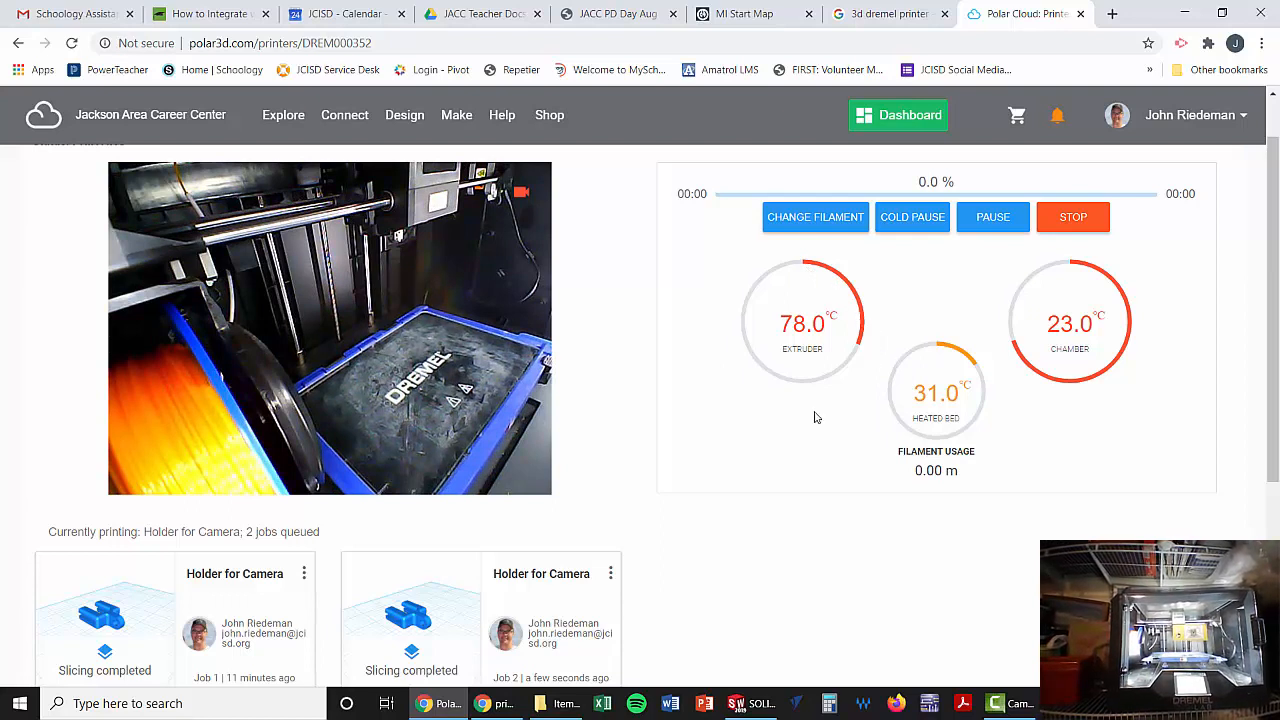
mouse_move(1148, 276)
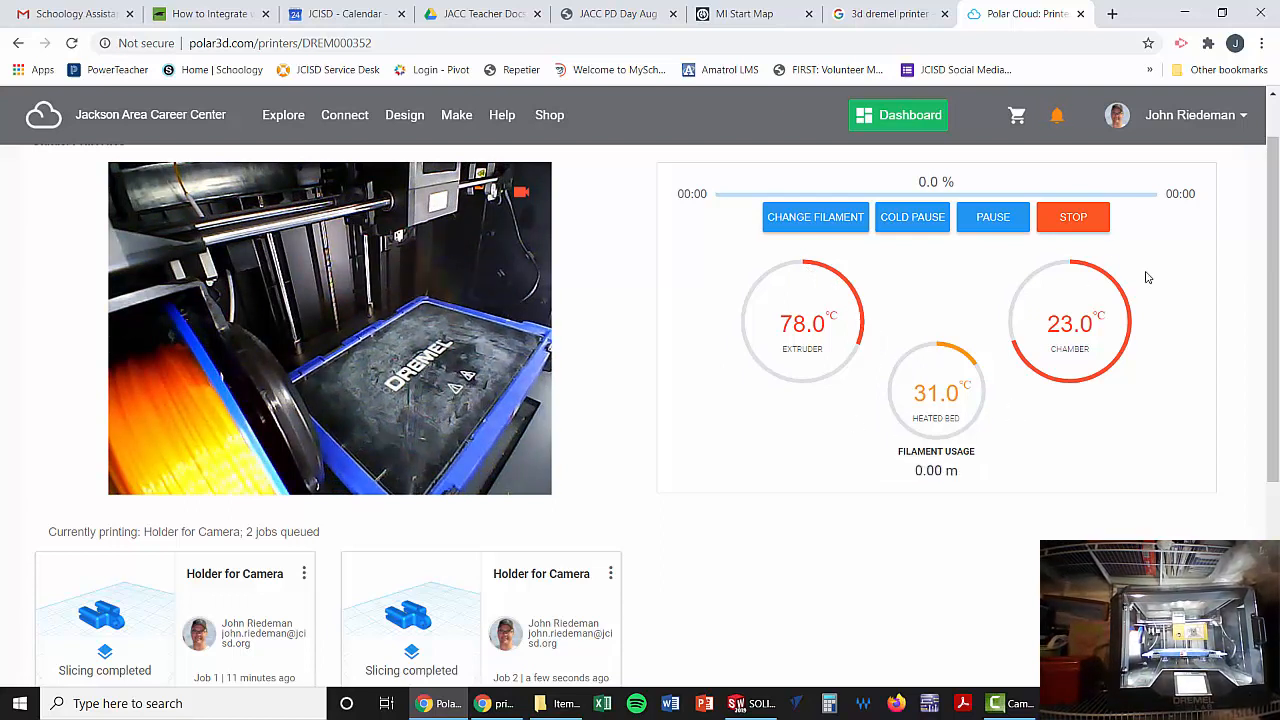